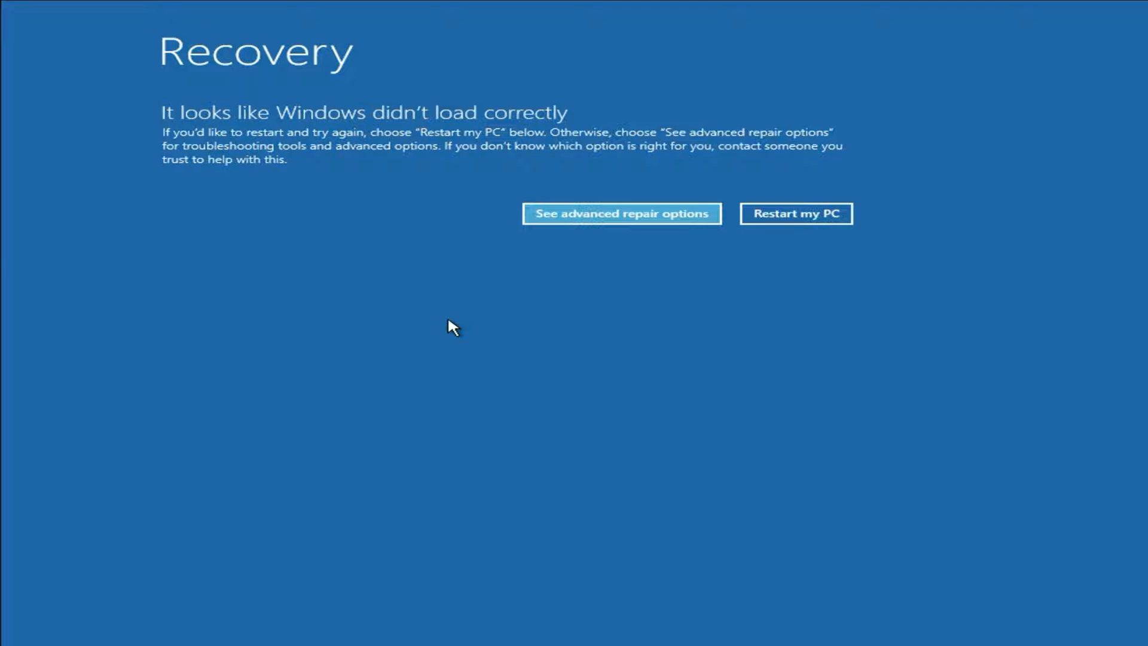
mouse_move(253, 306)
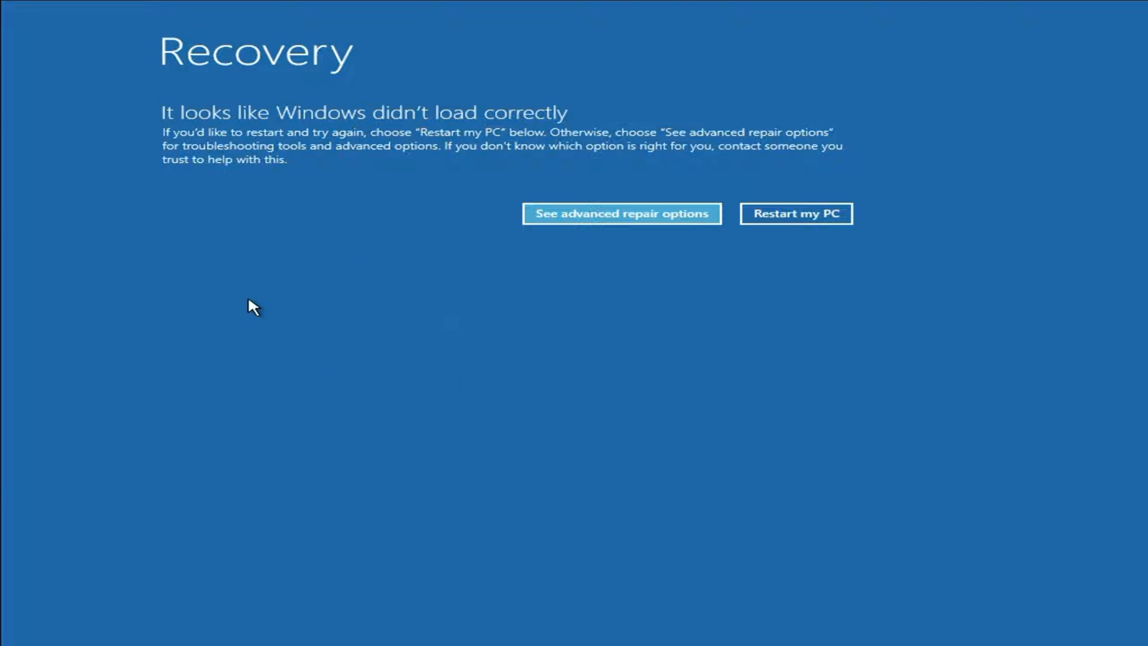
mouse_move(423, 65)
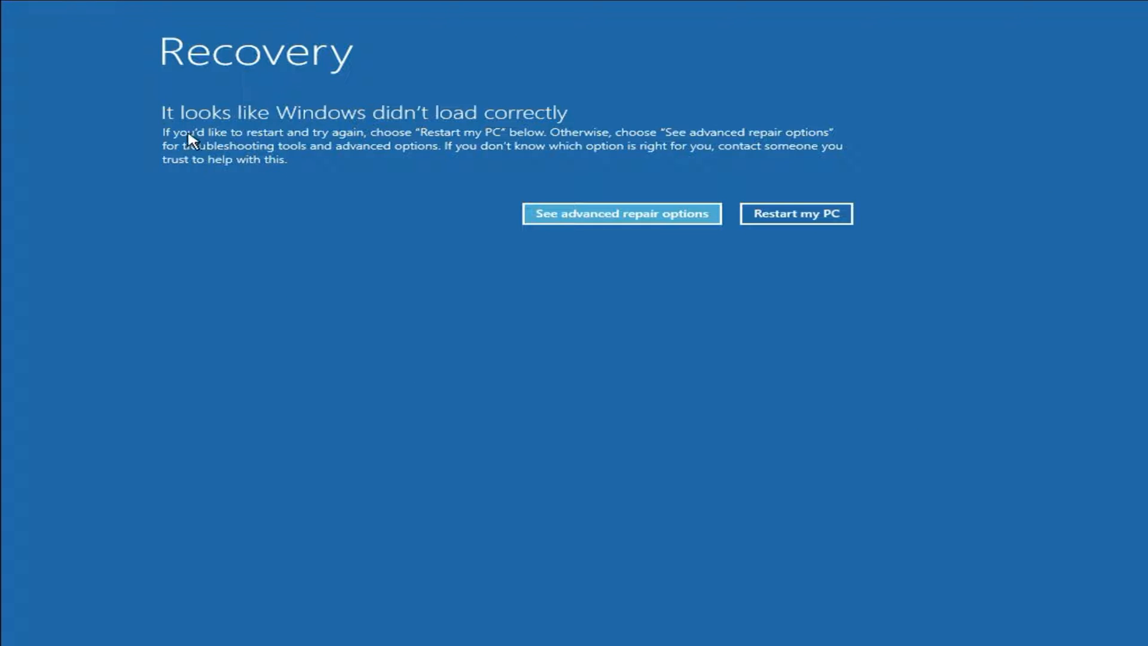
mouse_move(505, 130)
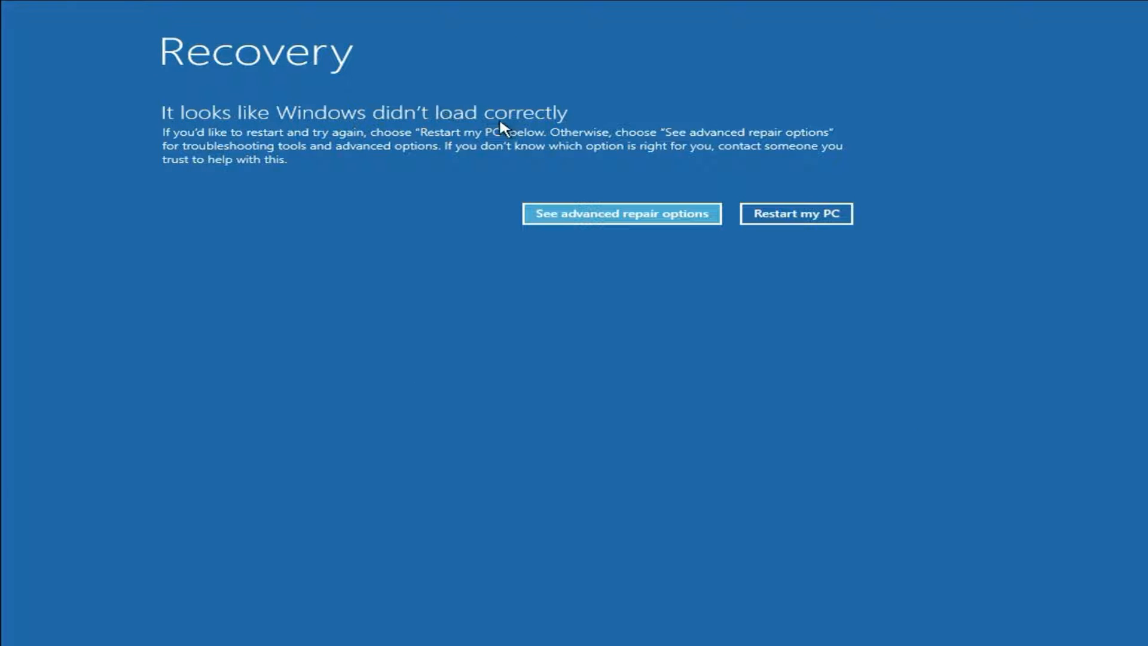
mouse_move(624, 109)
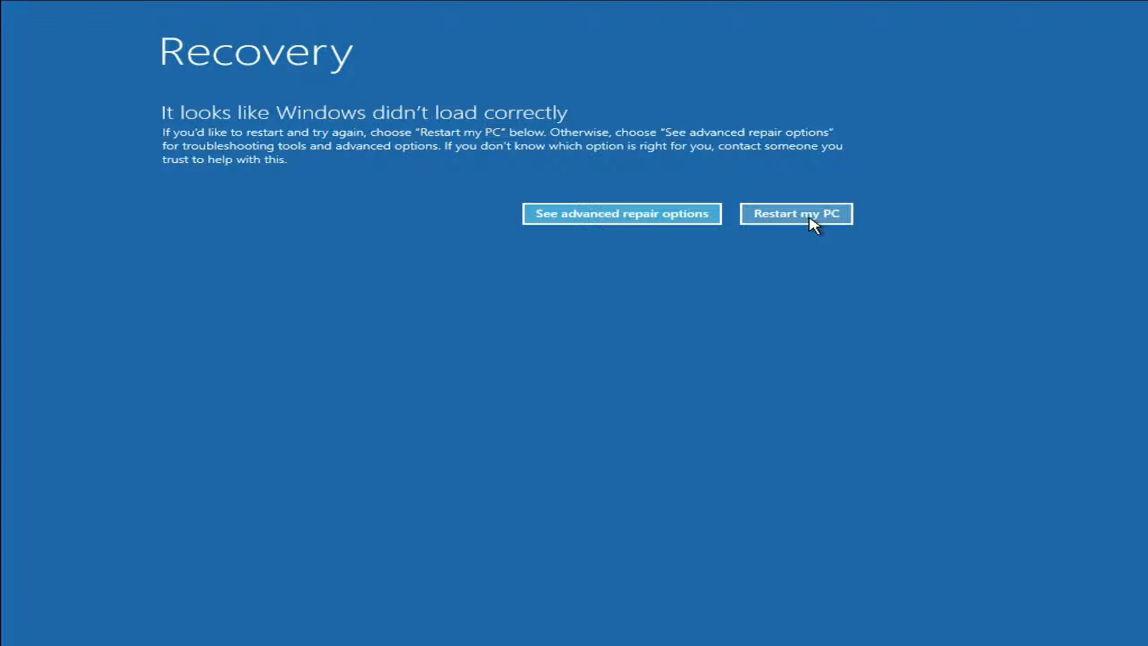
mouse_move(842, 224)
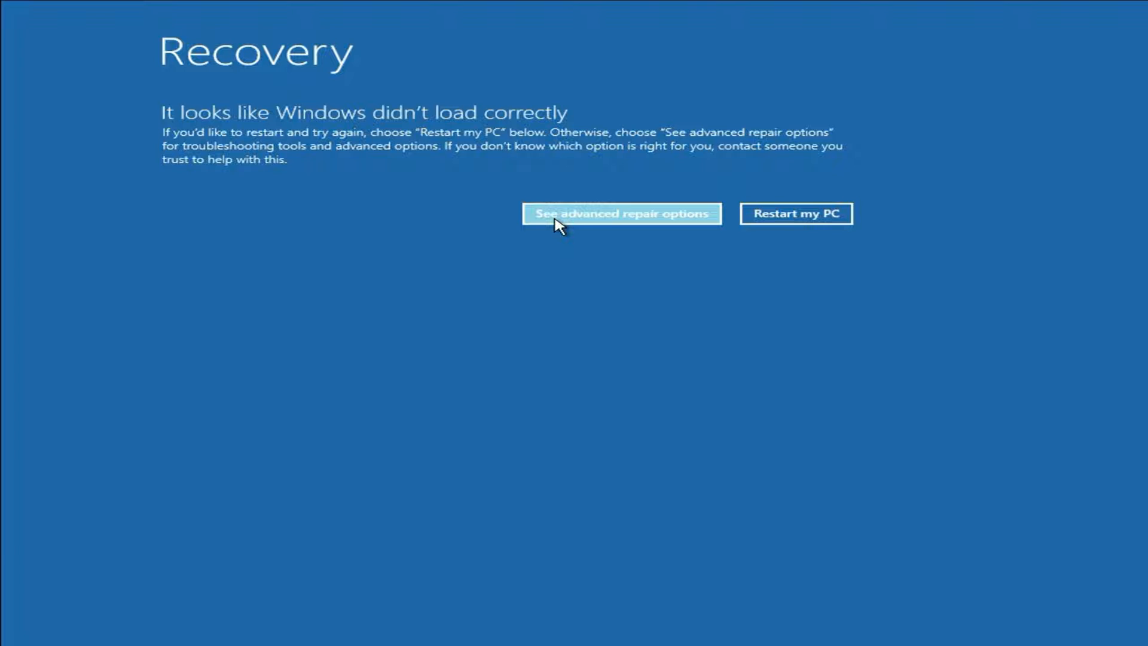
Go to See advanced repair options and then Troubleshoot
click(621, 213)
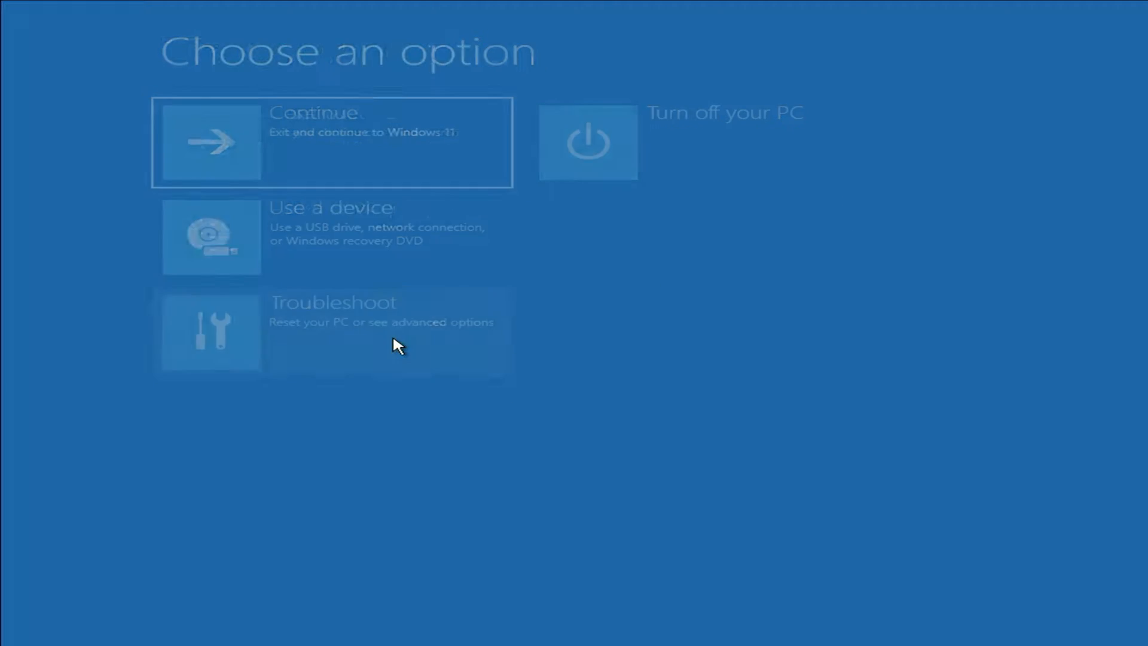
click(332, 332)
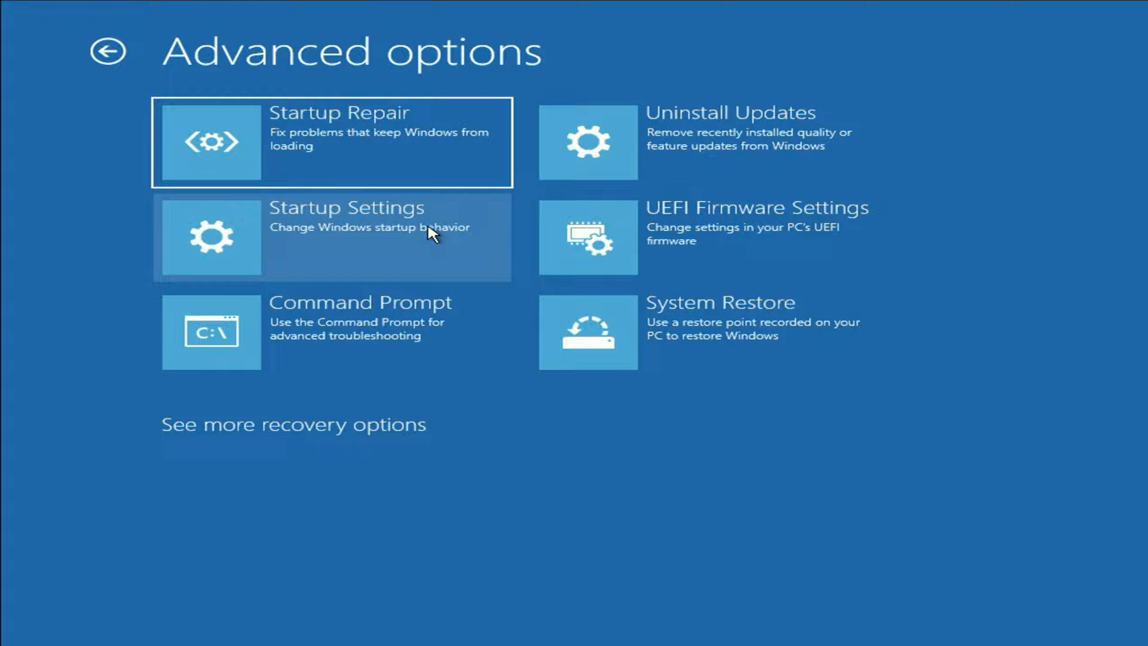
mouse_move(307, 141)
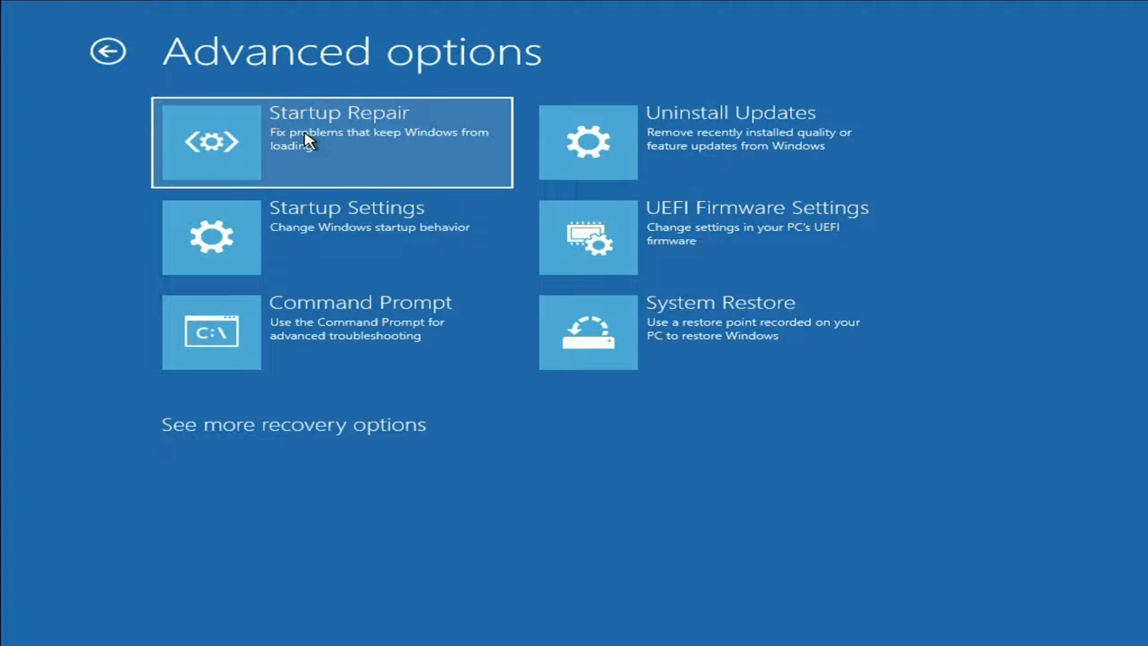
mouse_move(324, 147)
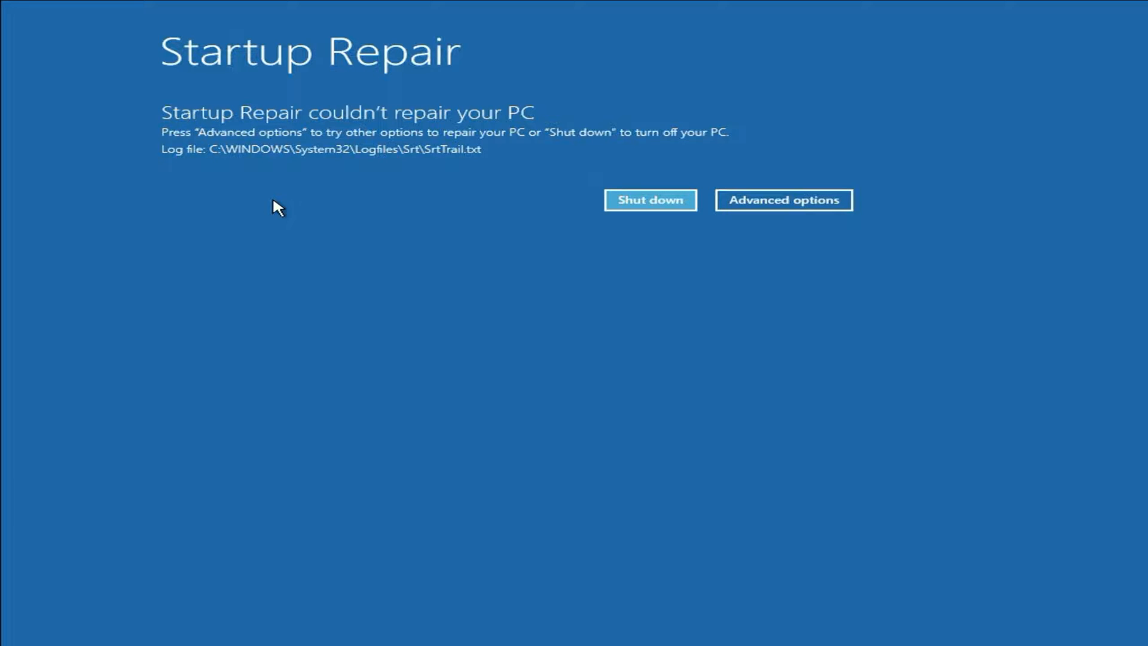
mouse_move(381, 131)
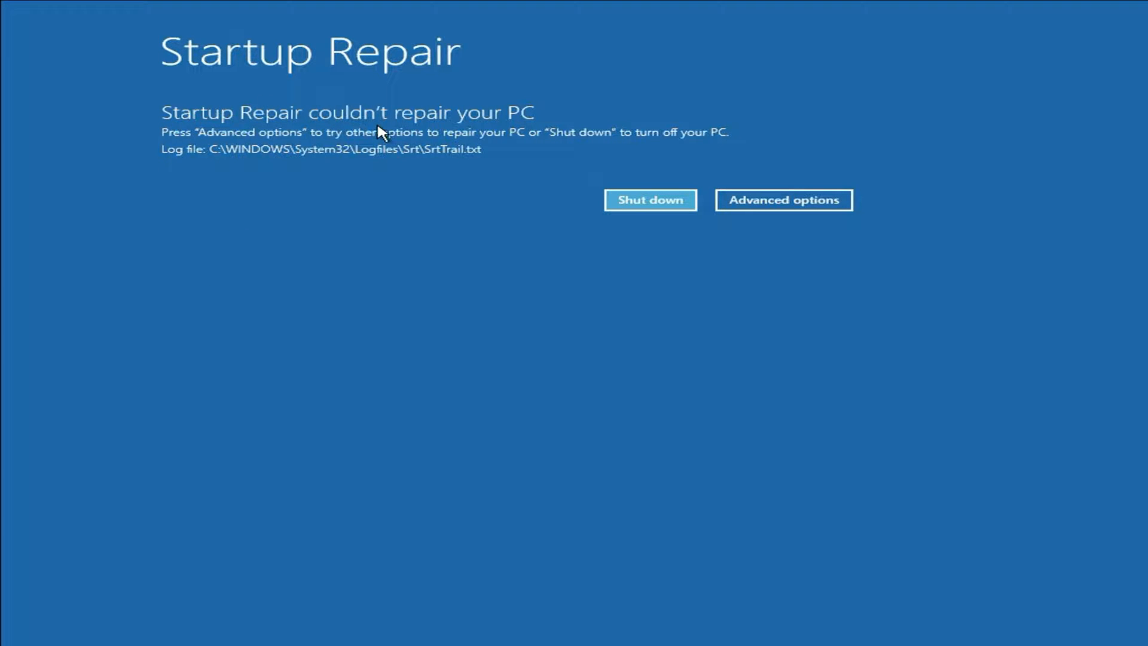
mouse_move(213, 130)
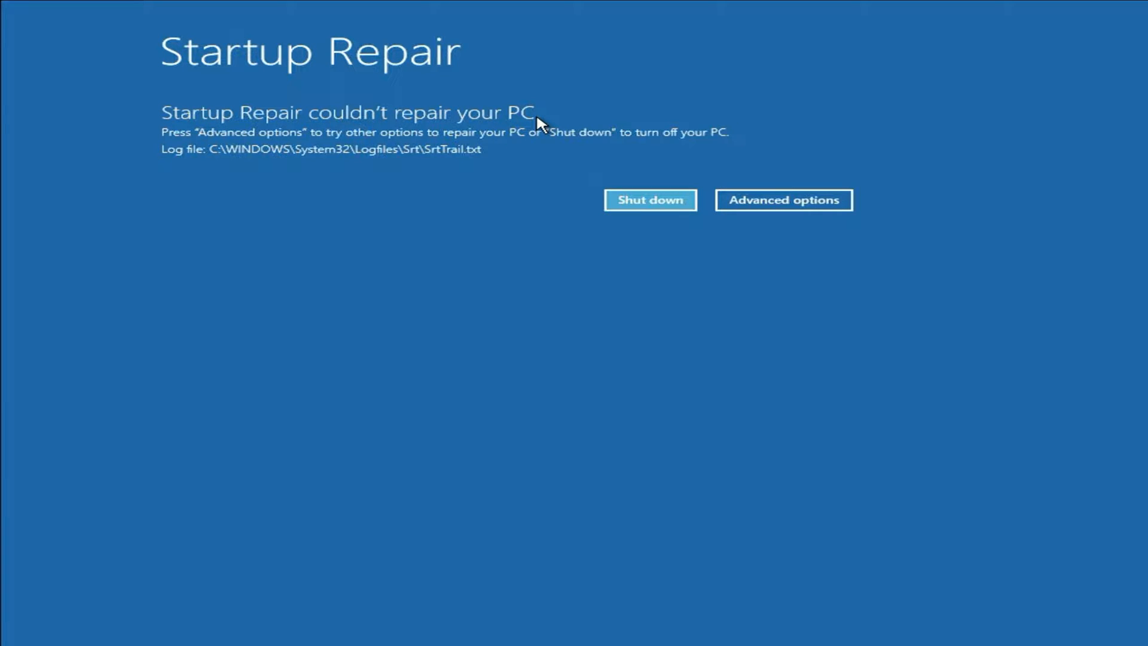
mouse_move(782, 200)
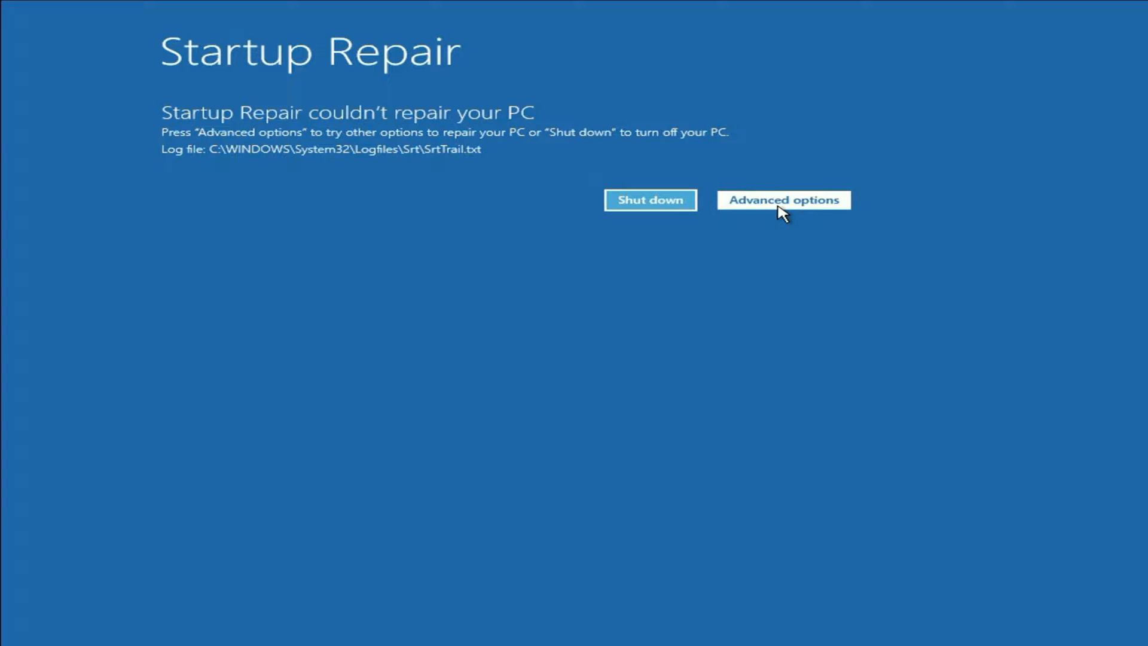
Return to Advanced options and launch the recovery Command Prompt via Troubleshoot
click(782, 200)
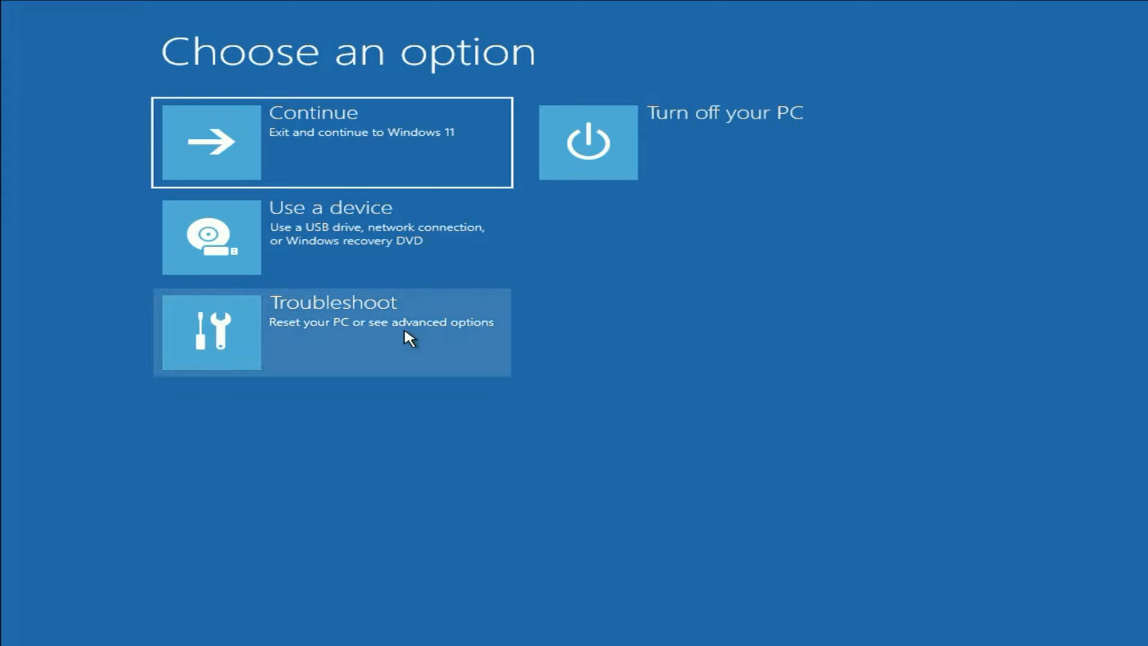
click(331, 332)
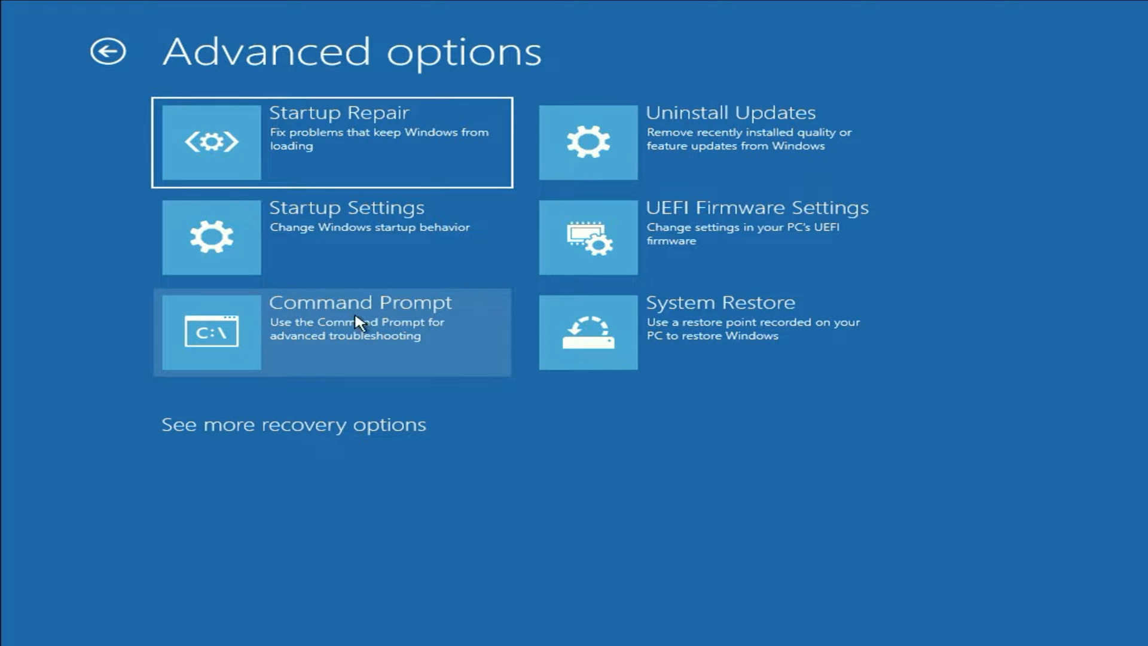
click(331, 331)
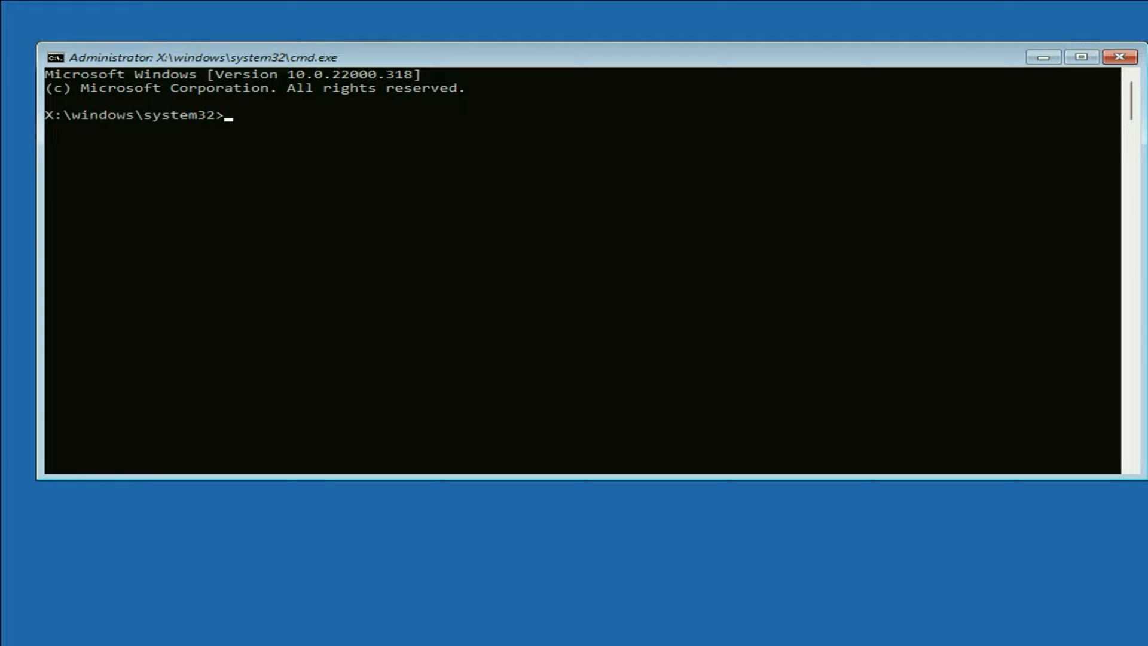
Run chkdsk /f c: to check and fix the C: drive's file system
text(ch)
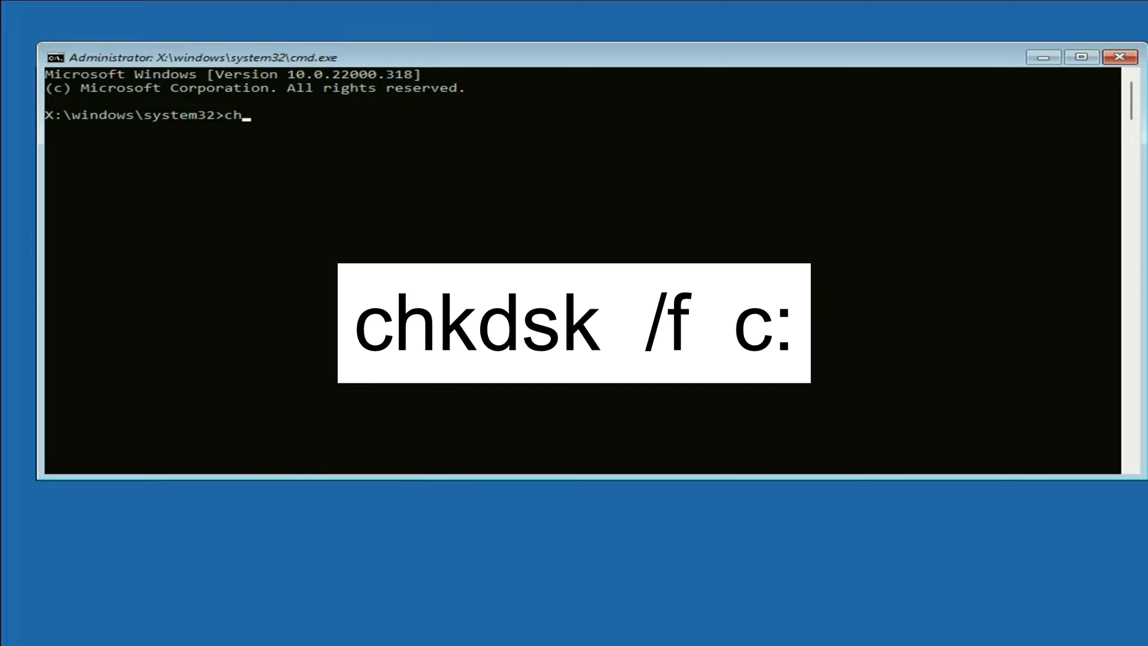
text(kdsk)
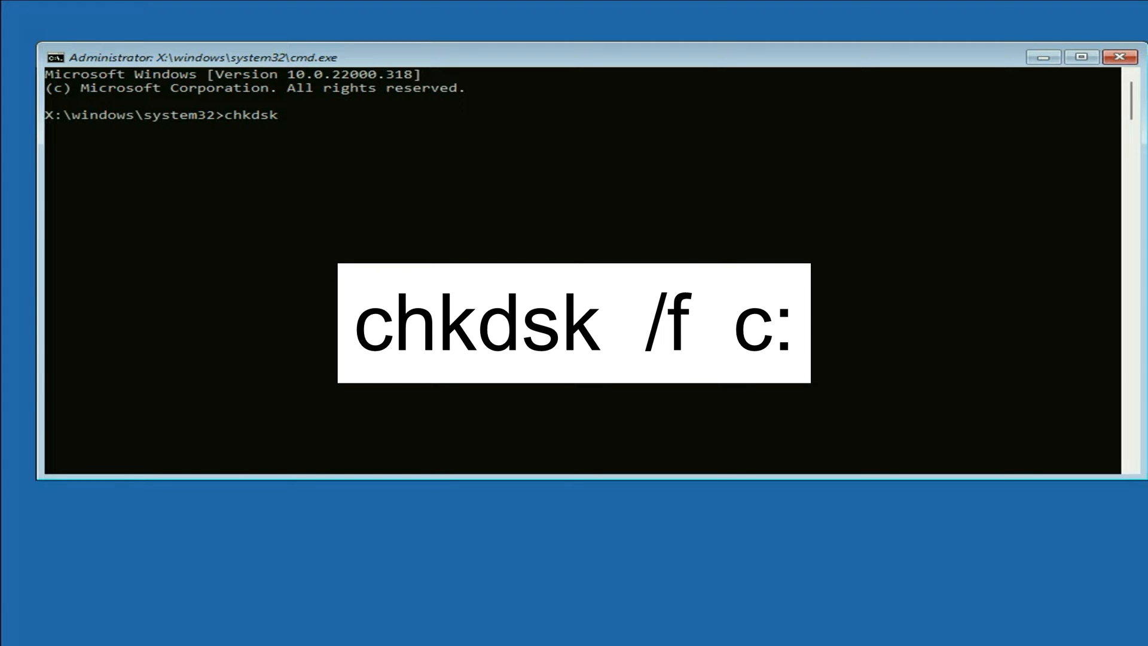
text(/f c)
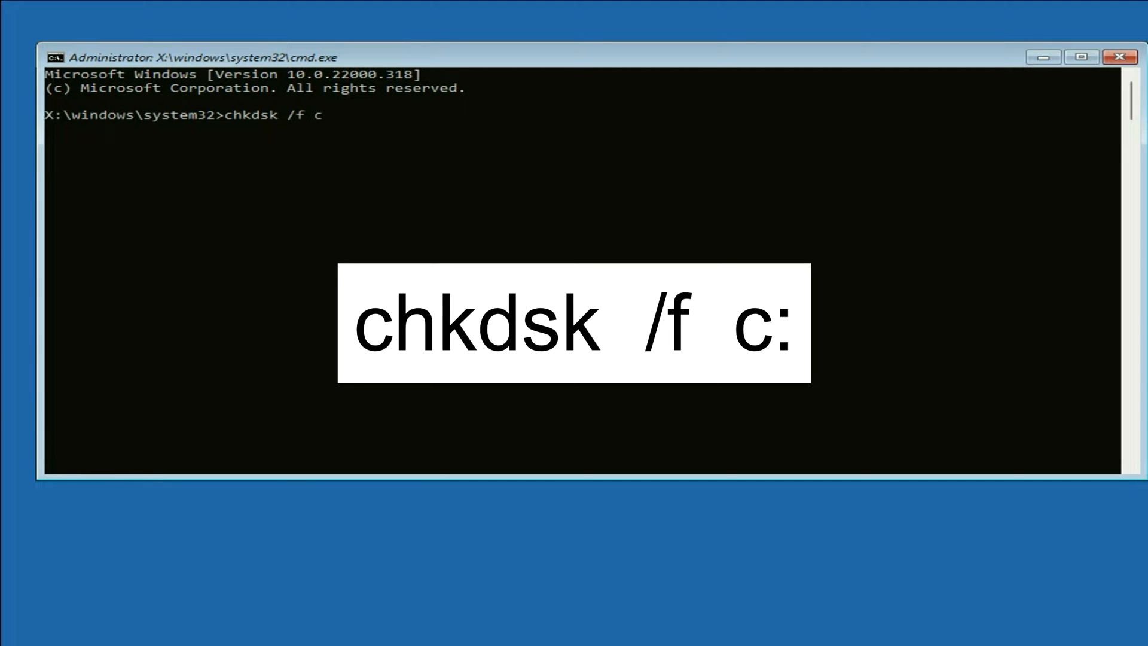
text(:)
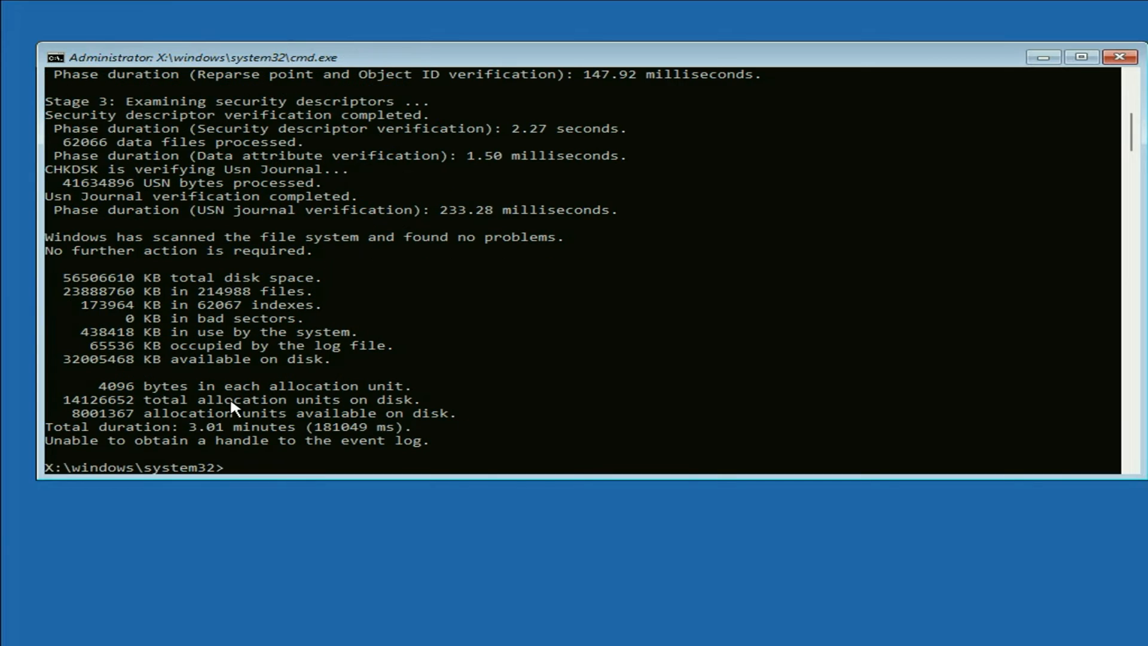
Review the sfc /scannow result and begin entering exit
scroll(down, 3)
text(sfc /scannow)
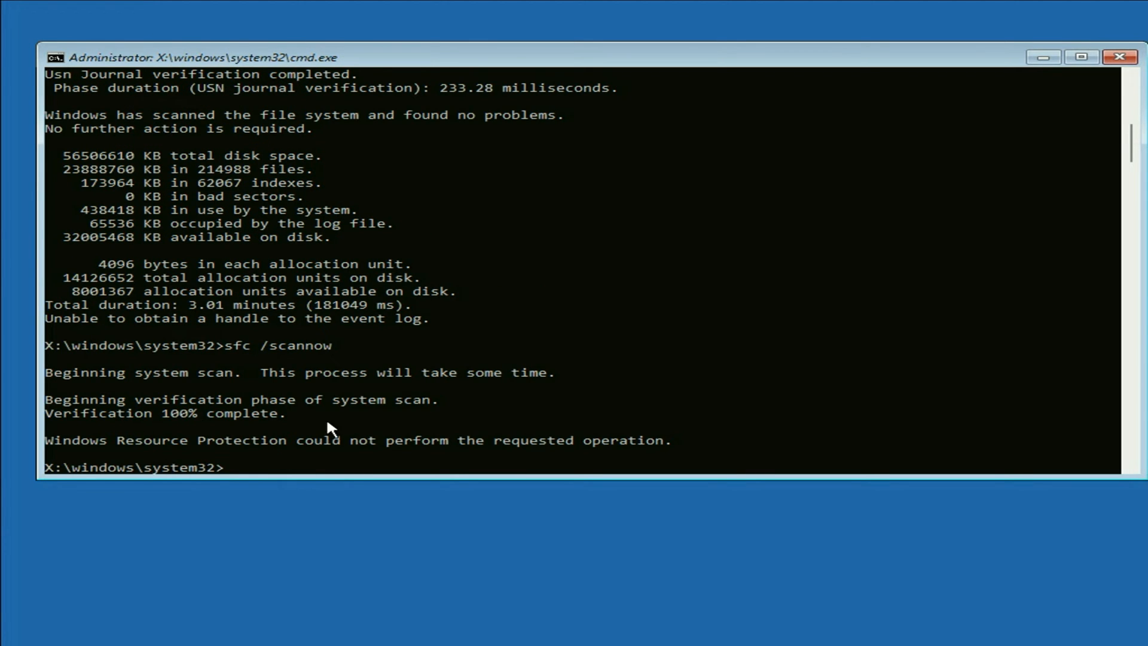
text(ex)
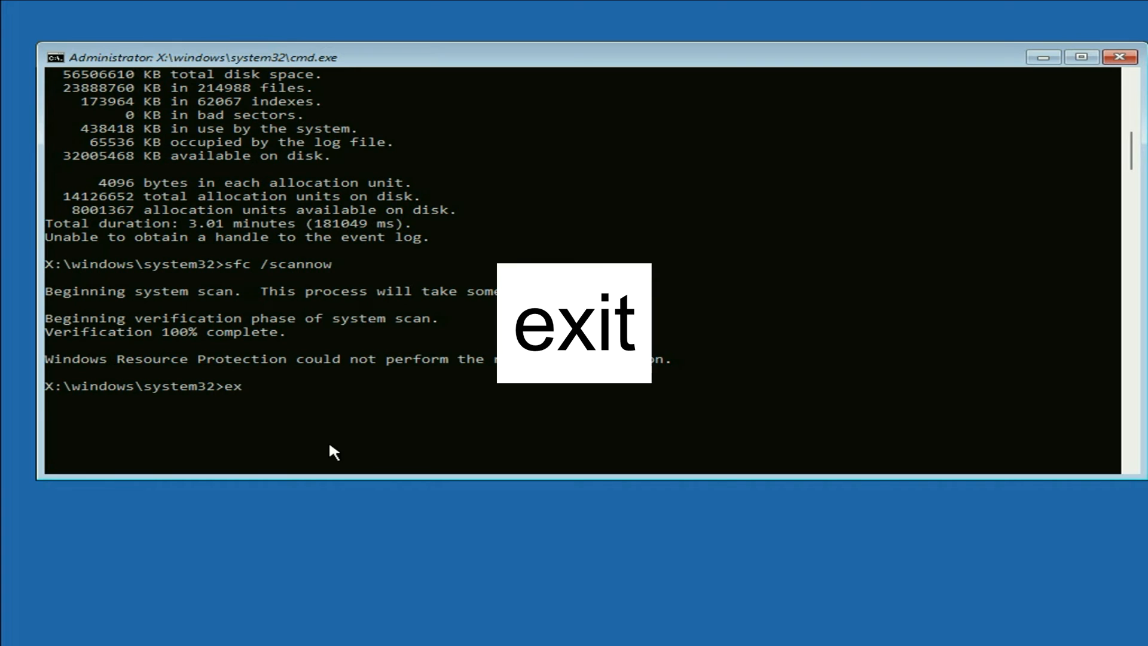